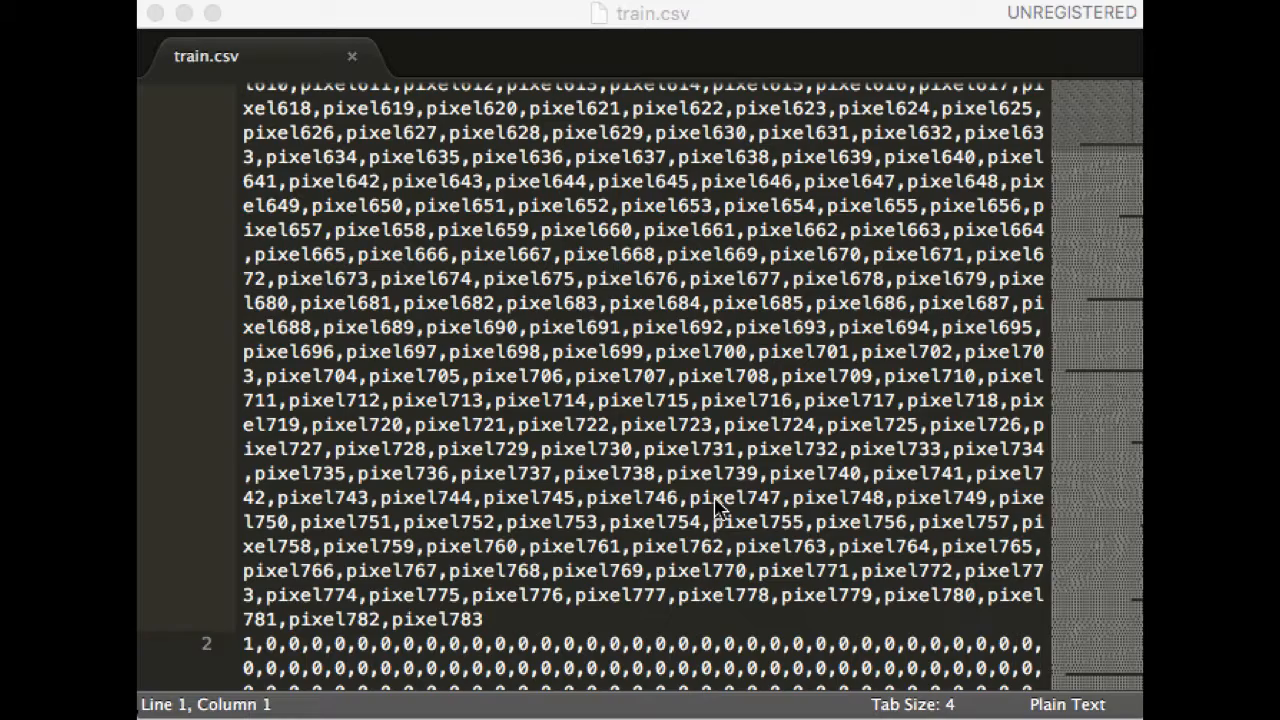
- Scroll through train.csv to look over the pixel header columns
scroll("up", 3)
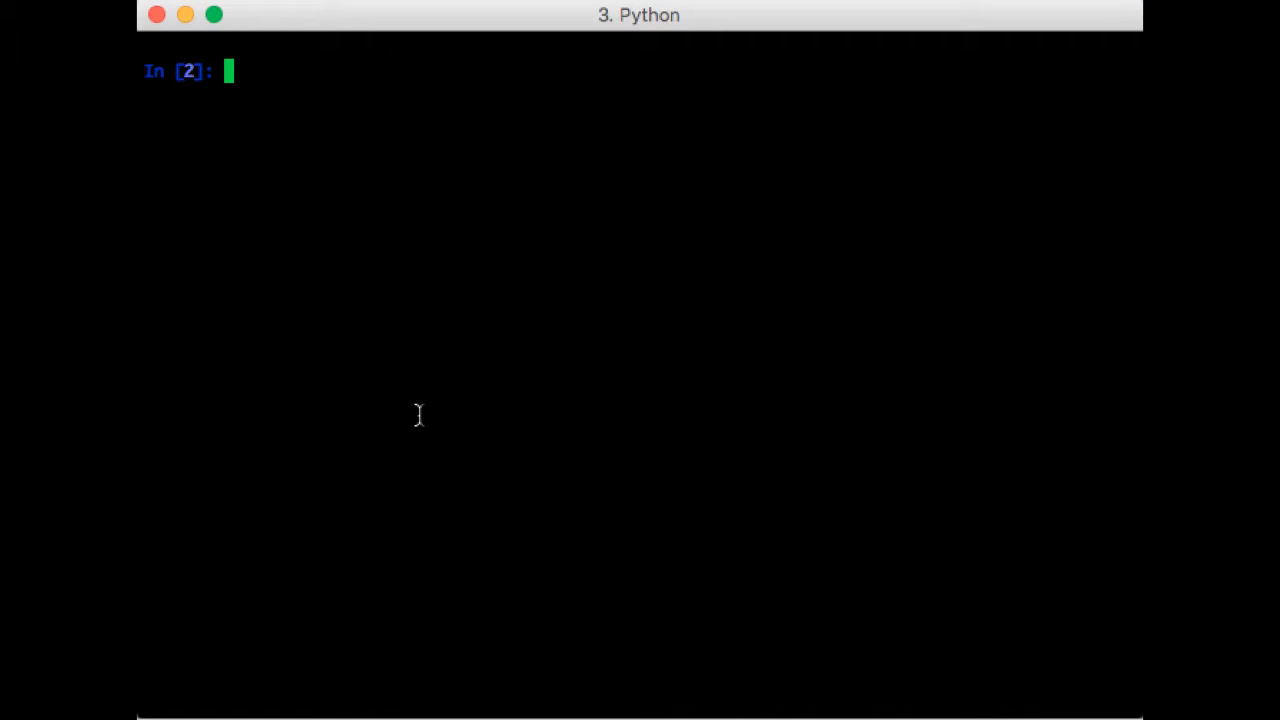
- Import pandas and load ../large_files/train.csv into DataFrame df, confirming shape 42000 by 785
type("import pandas as p")
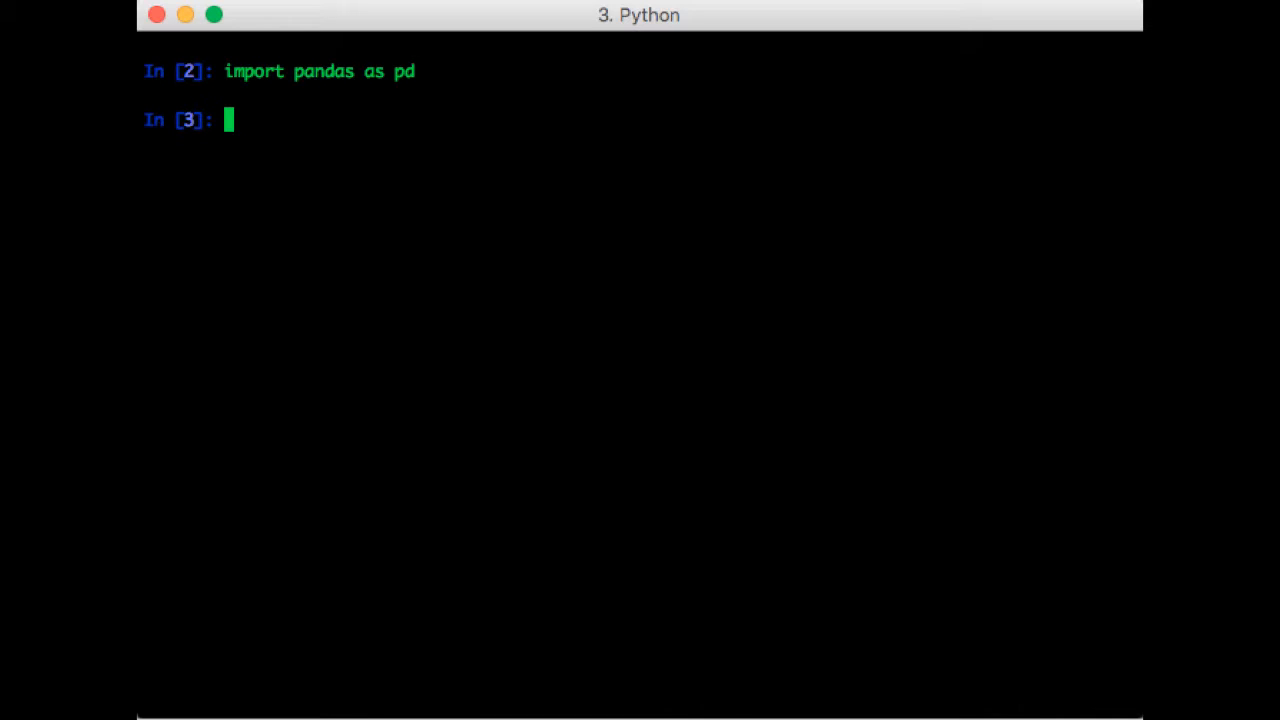
type("df = pd.read")
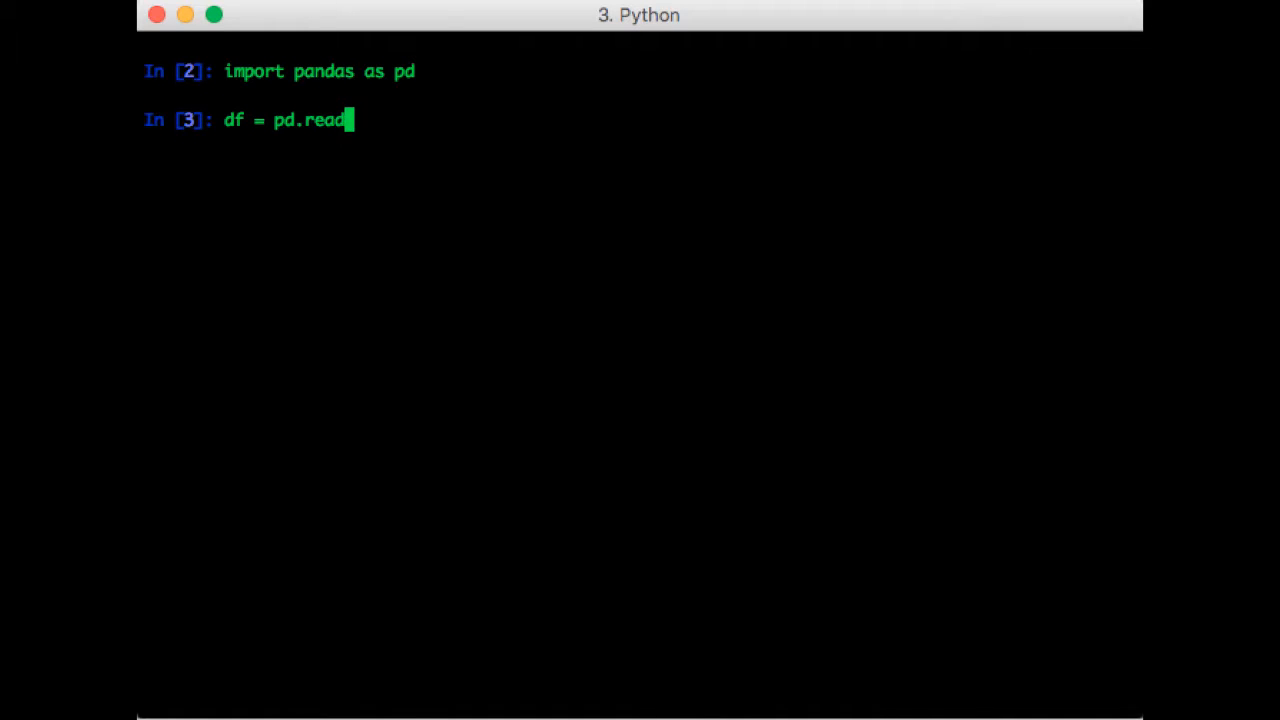
type("_csv(\"")
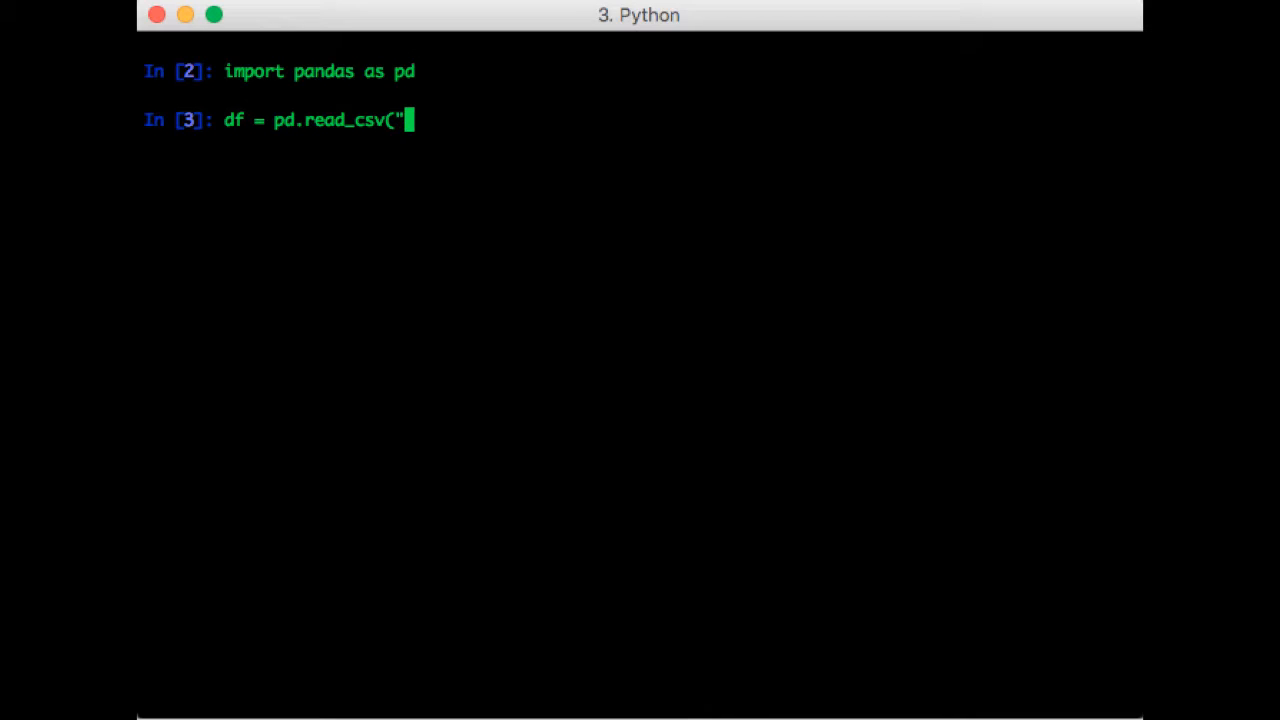
type("../large_files")
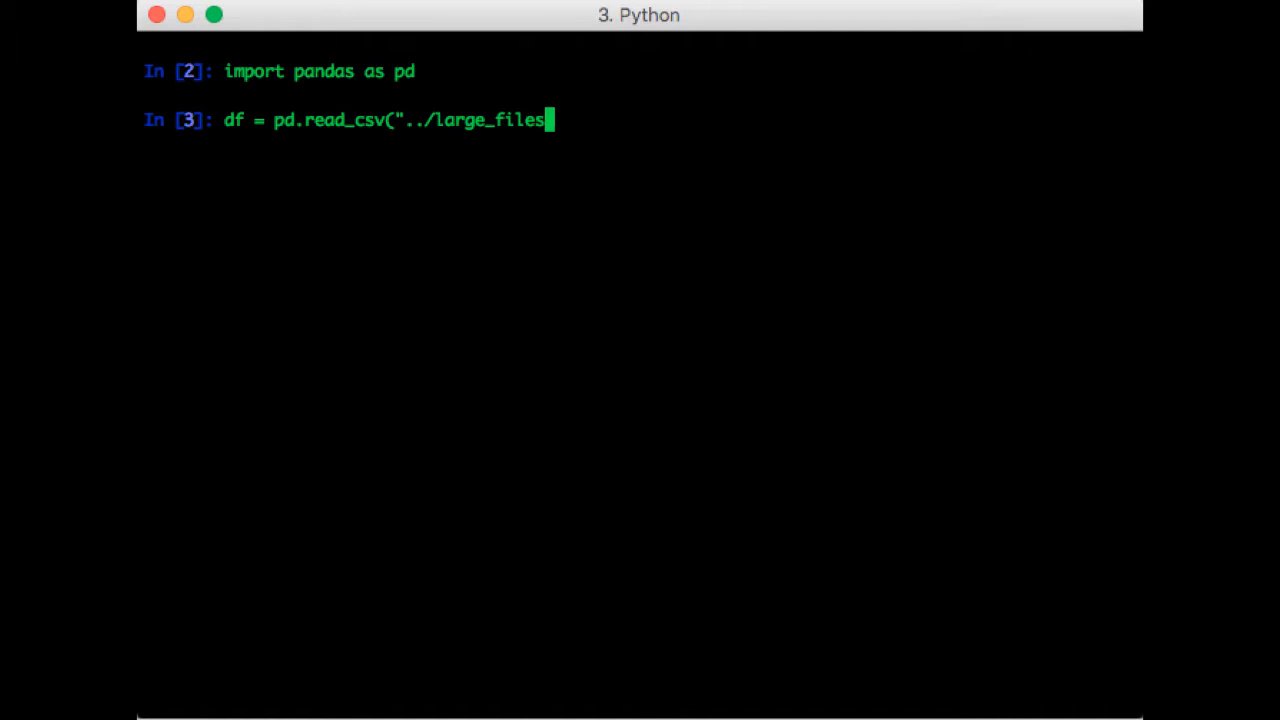
type("/train")
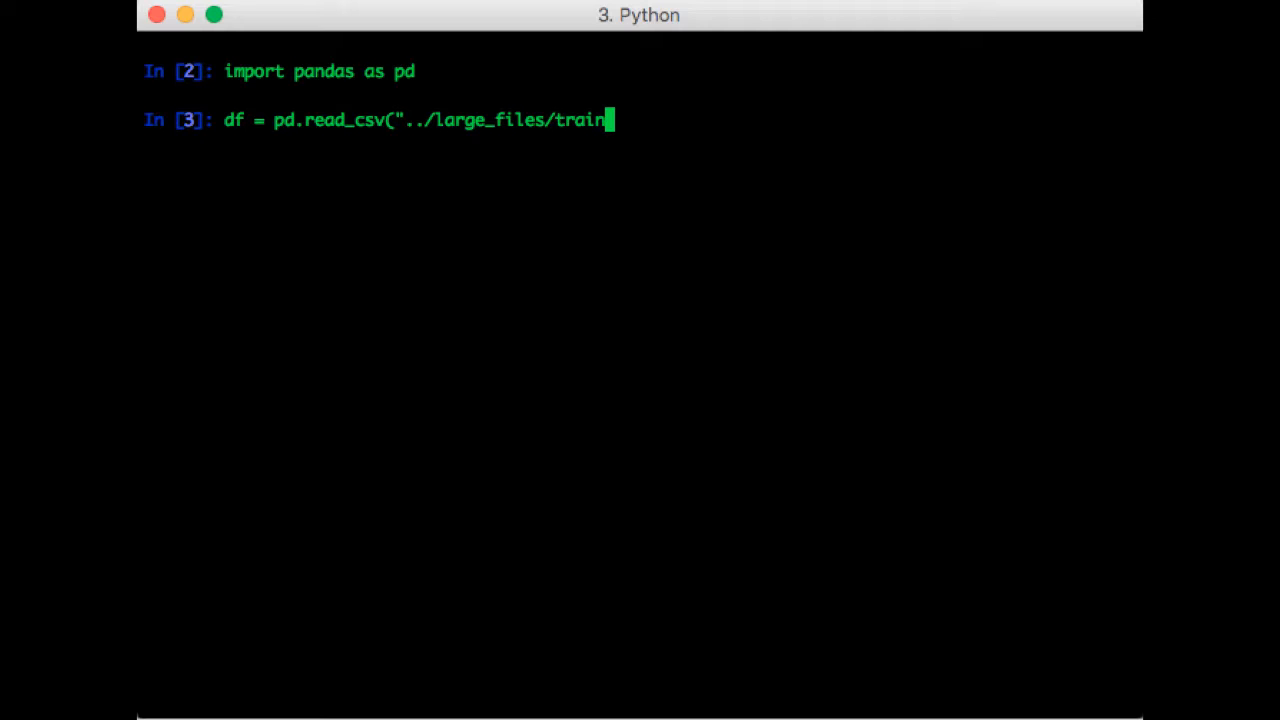
type(".csv\"")
type("df.shape")
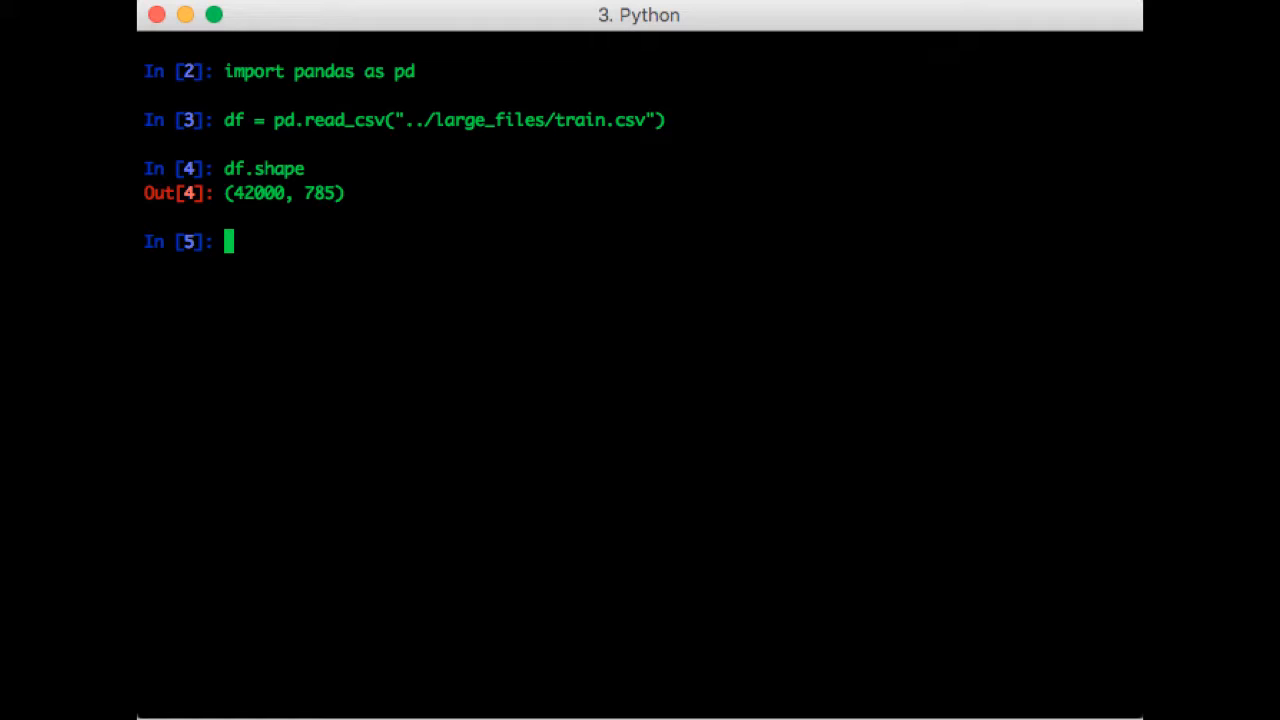
- Convert df to matrix M and slice the first row's 784 pixel values into im
type("M = df.as_matrix(")
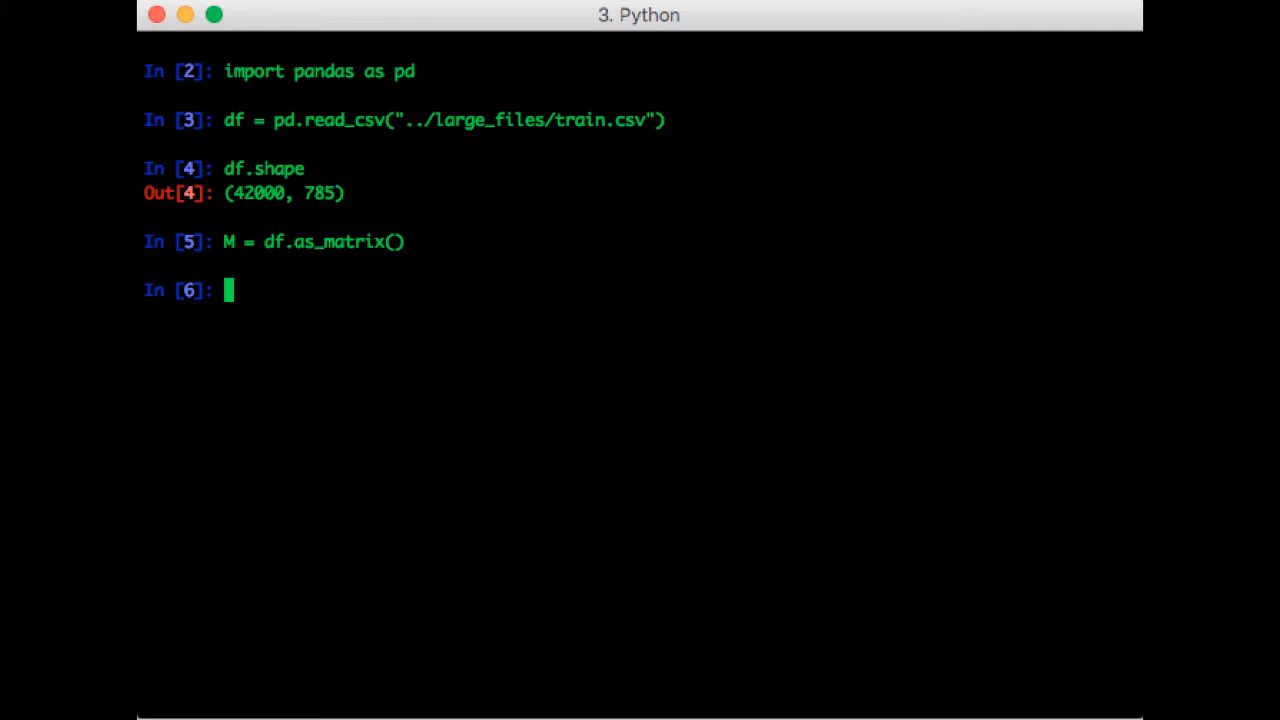
type("im = M")
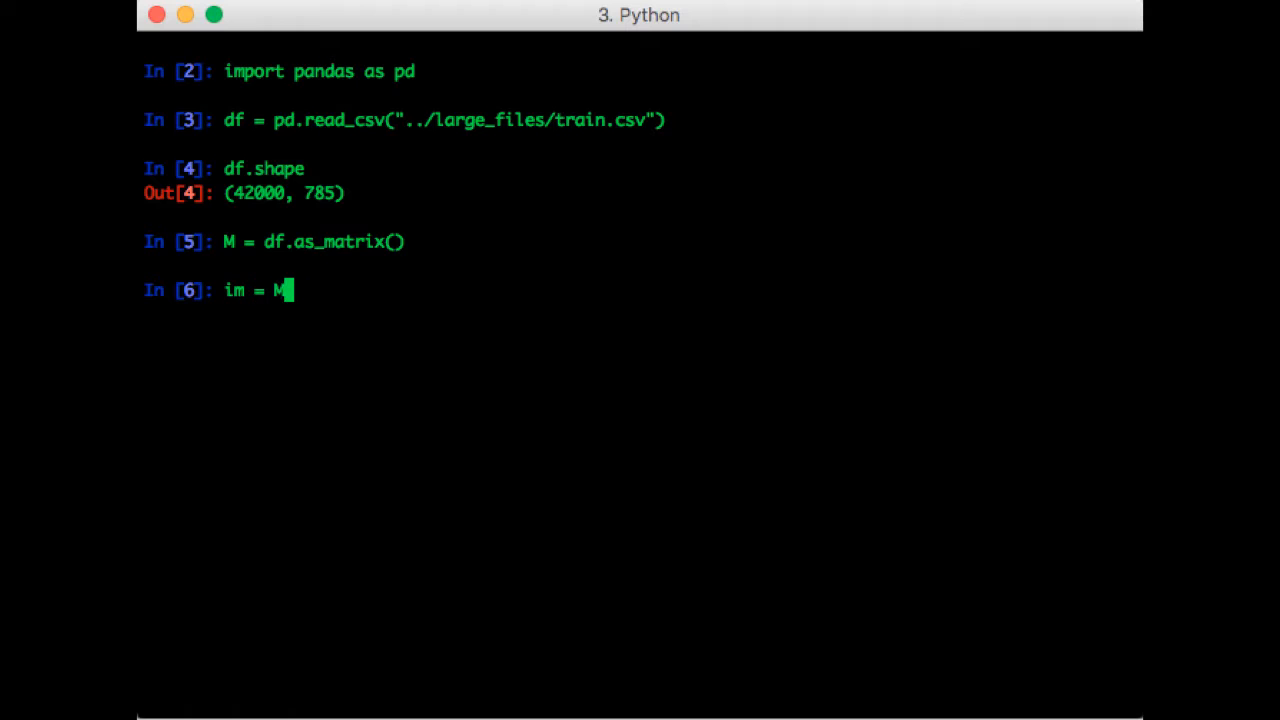
type("[0, 1")
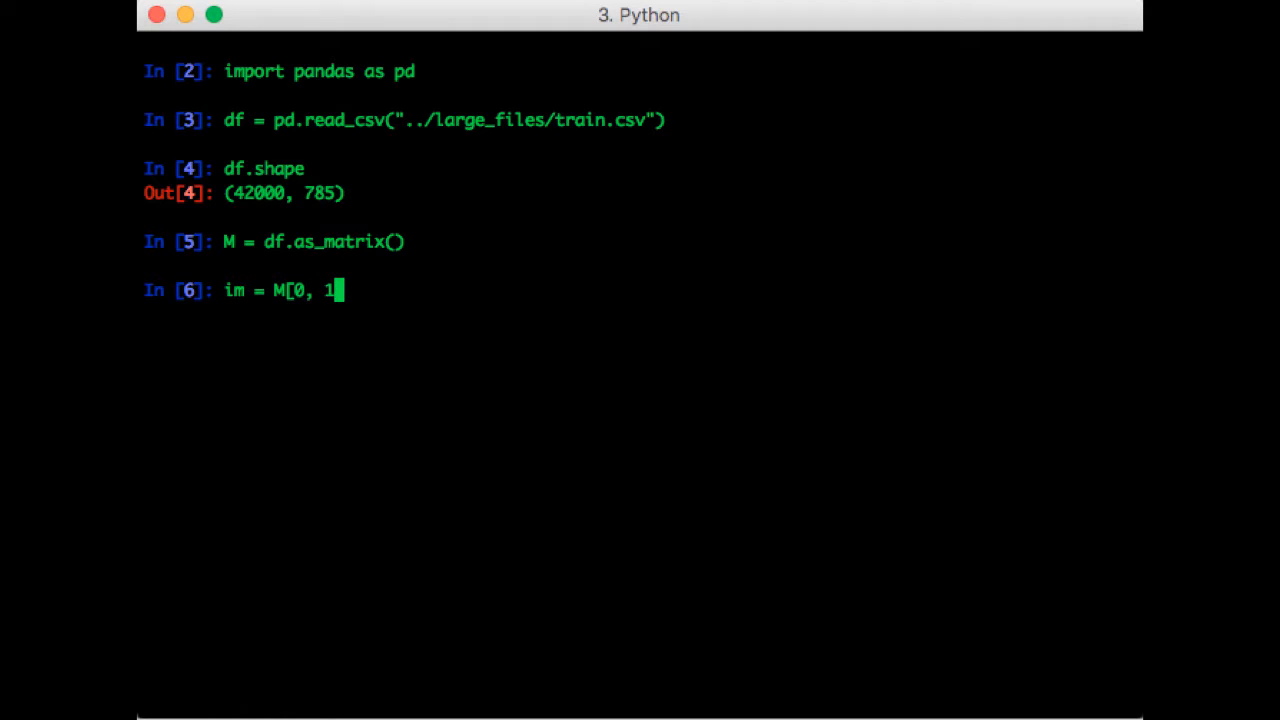
key("enter")
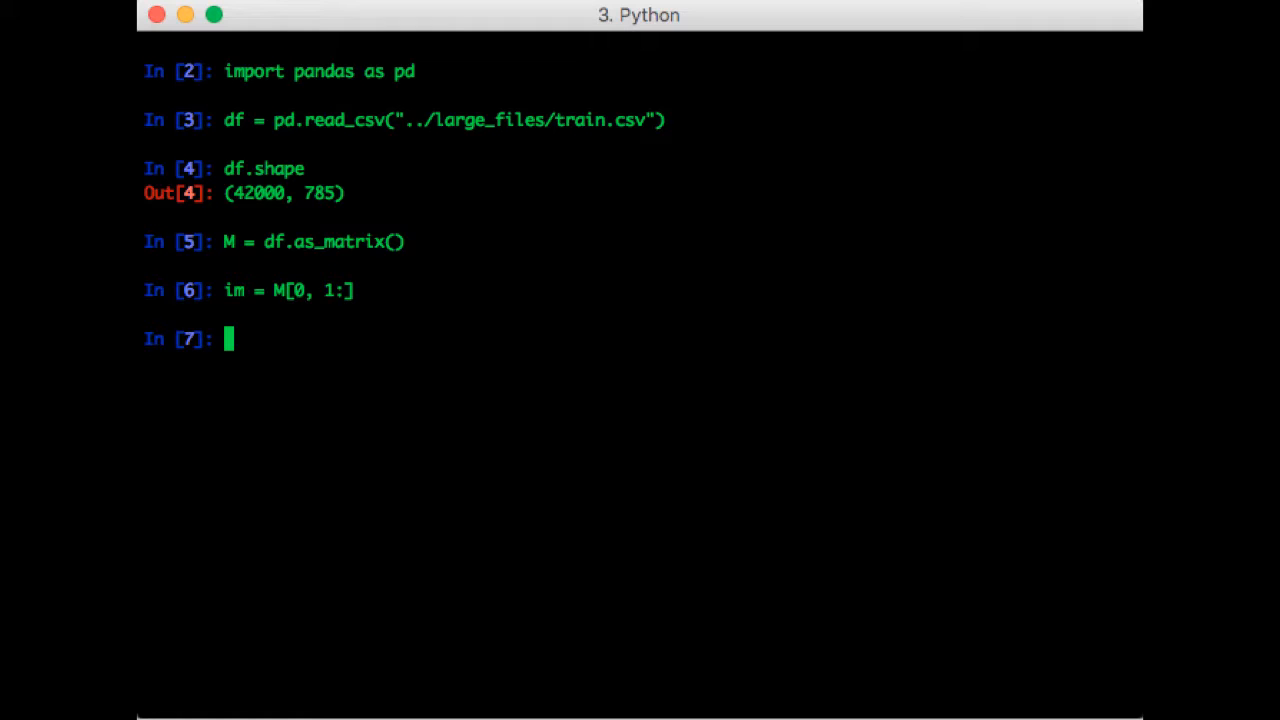
type("im.shape")
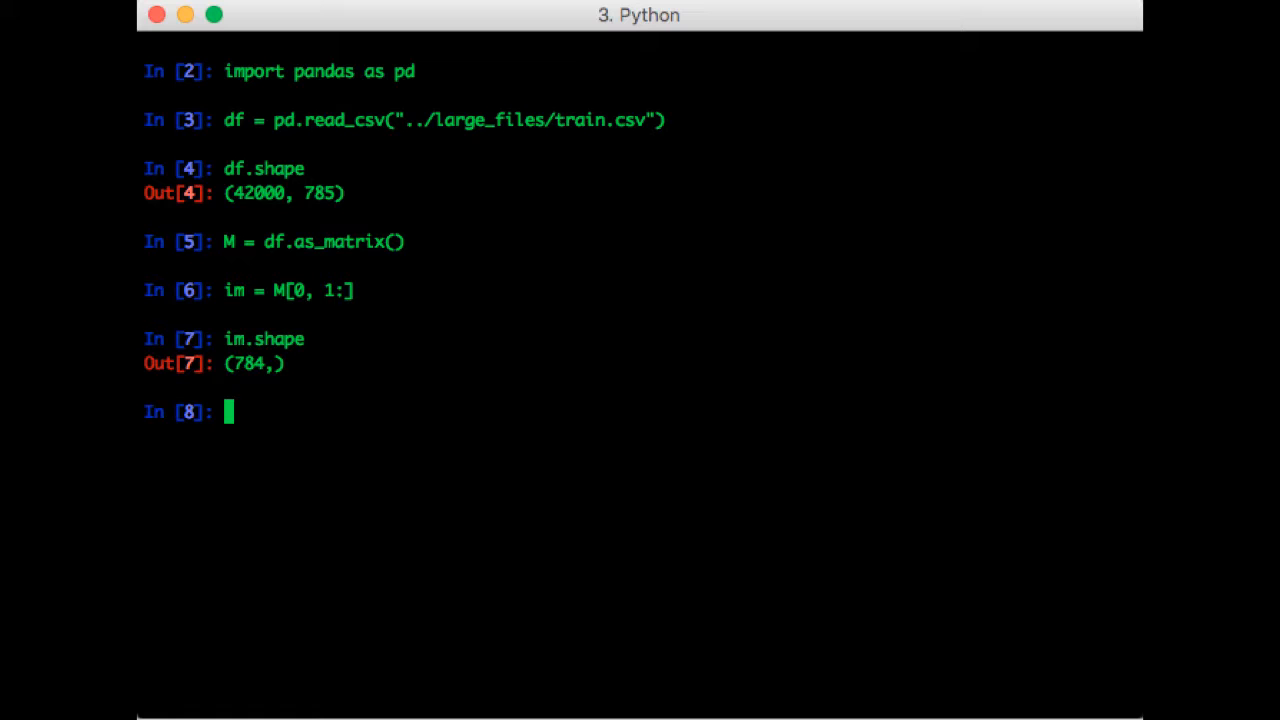
- Reshape im into a 28 by 28 image array and check its shape
type("im = i")
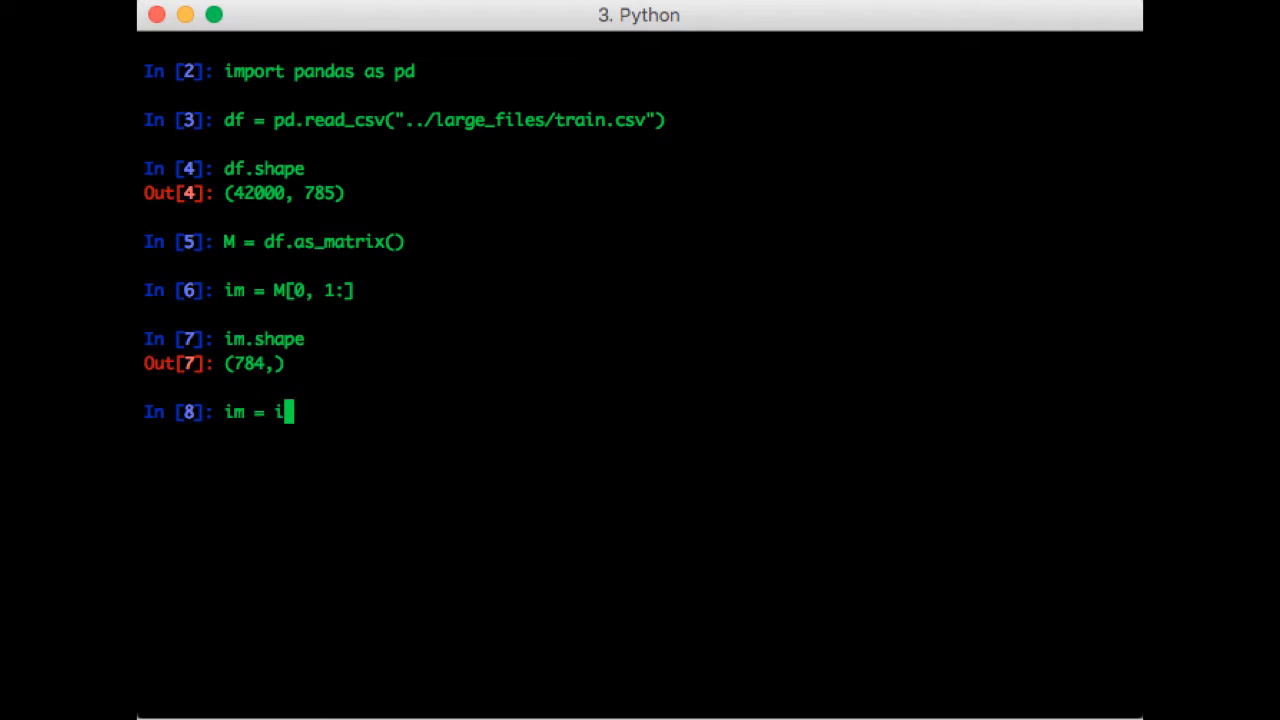
type("m.reshape(28")
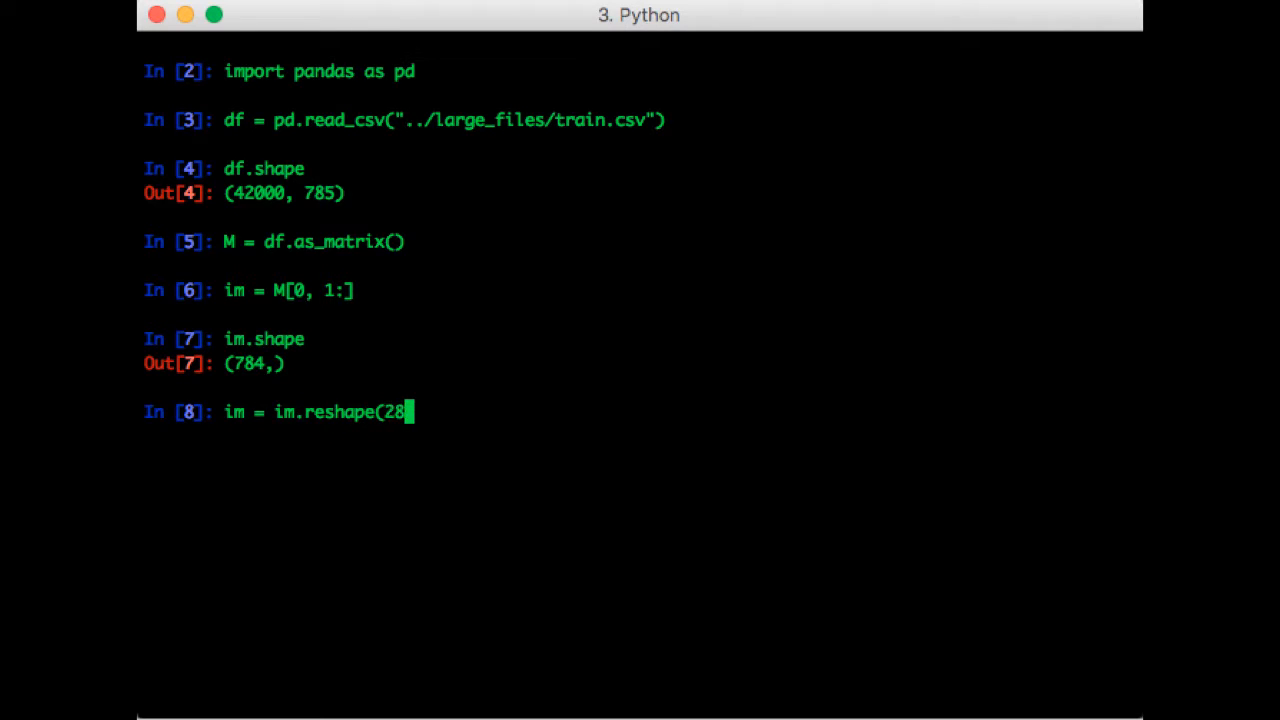
key("enter")
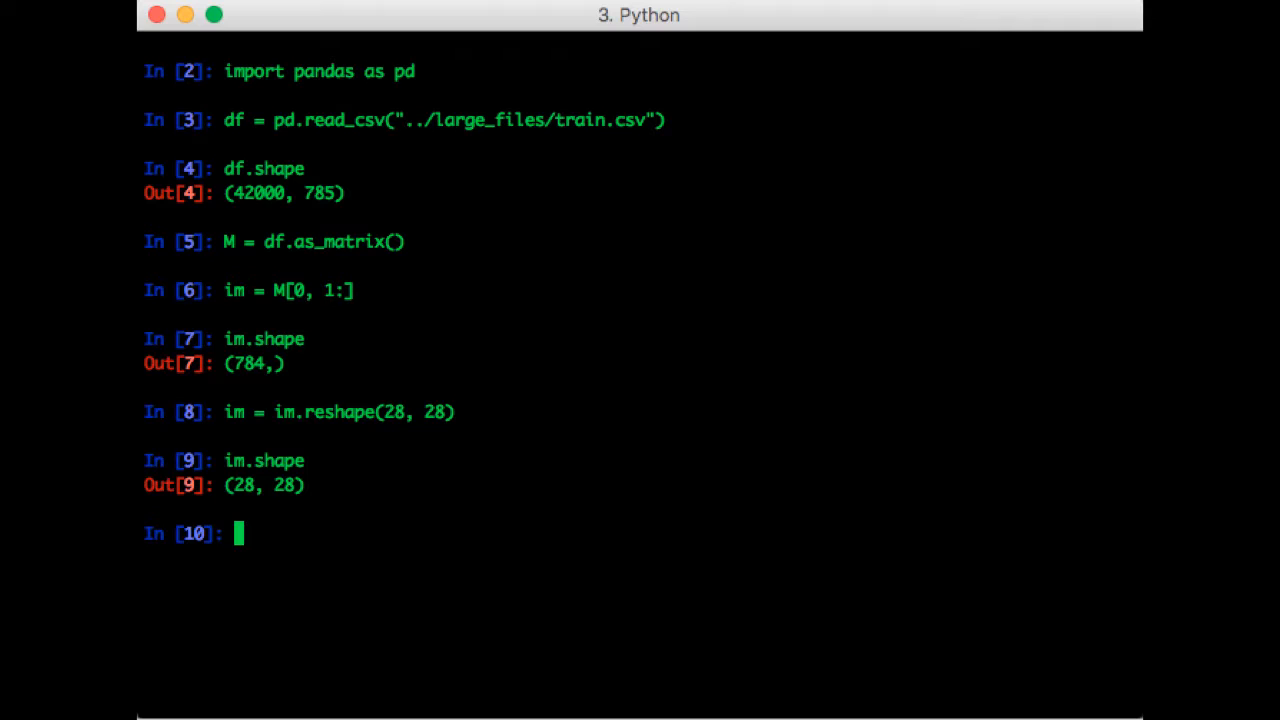
- Import matplotlib.pyplot as plt and display im with plt.imshow and plt.show
type("pl")
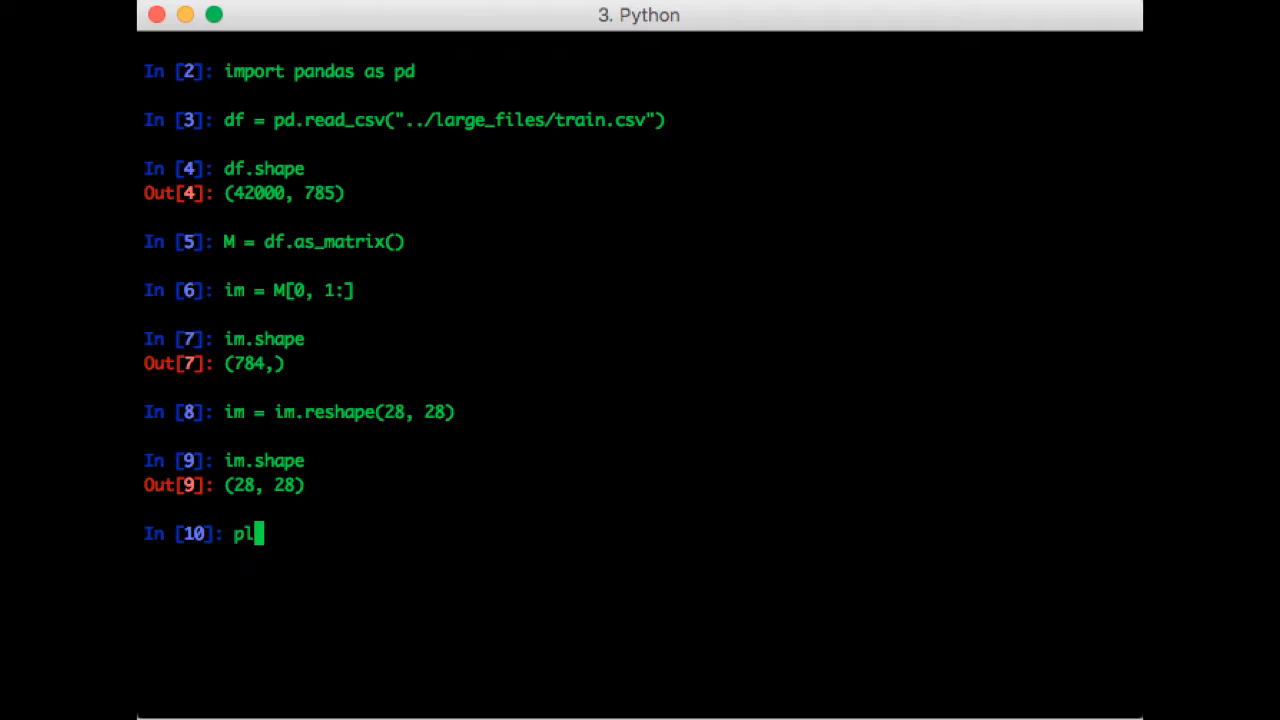
type("t.imshow(im")
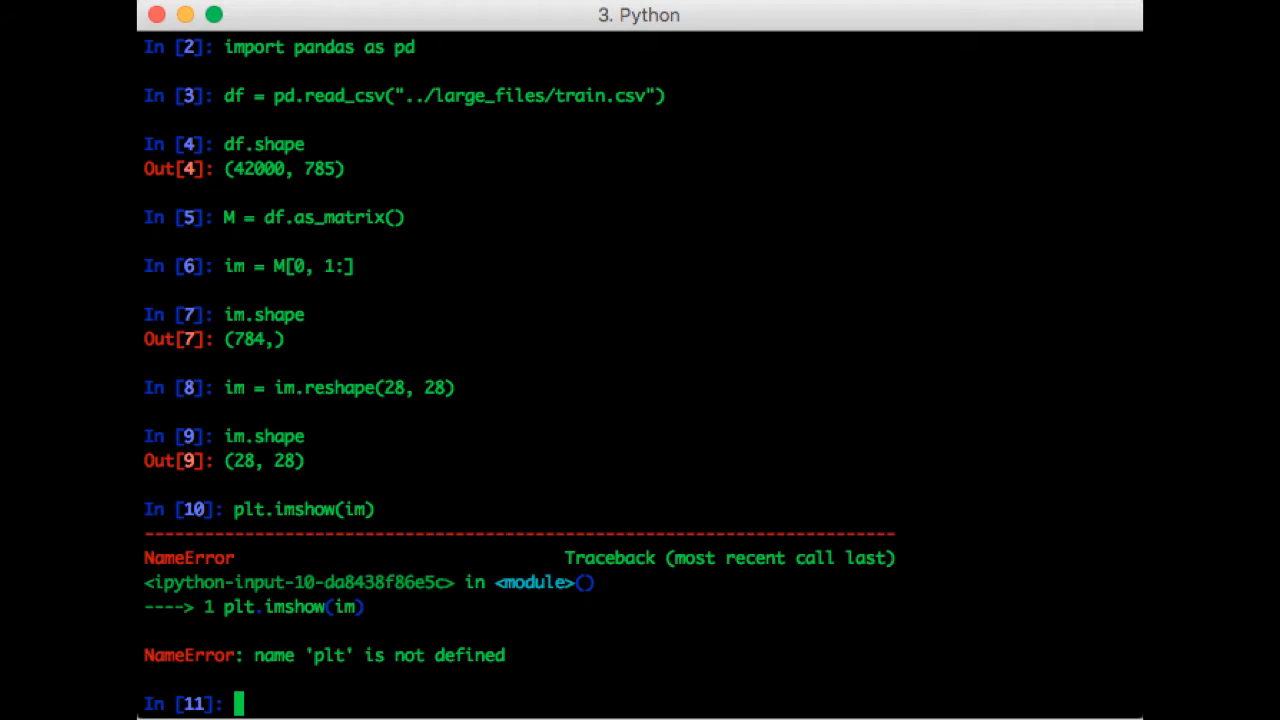
type("import m")
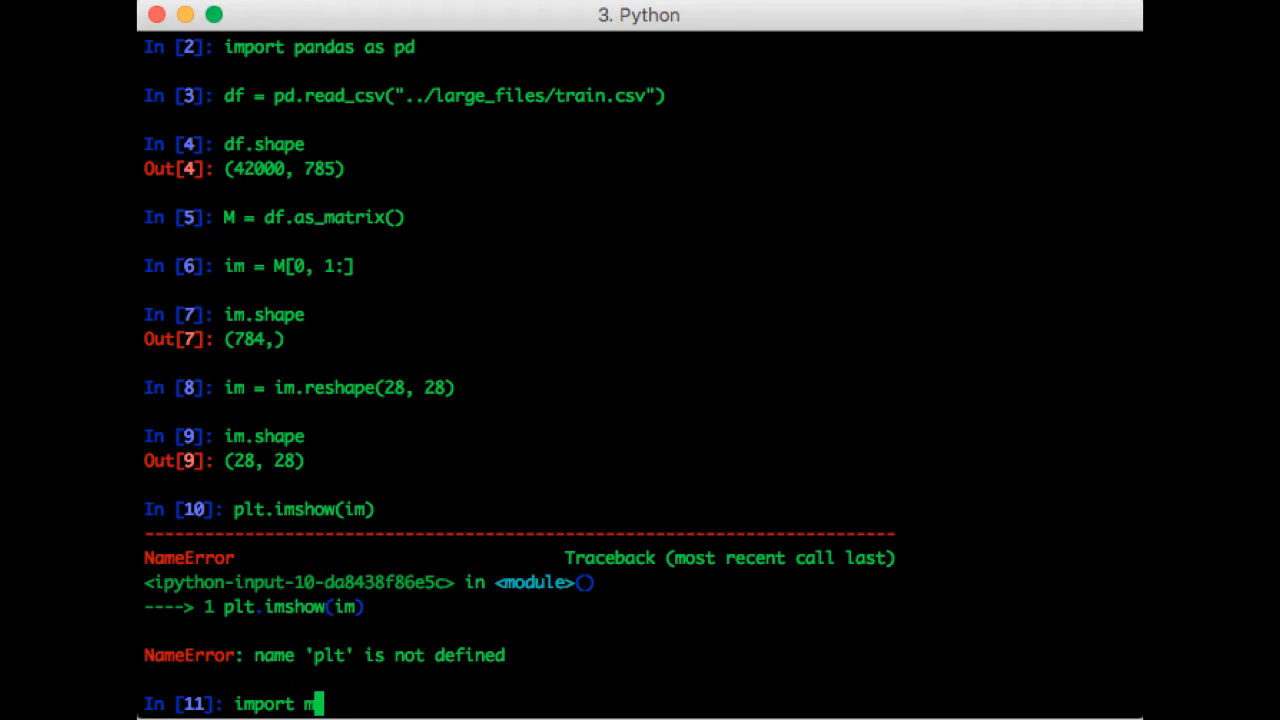
type("atplotli")
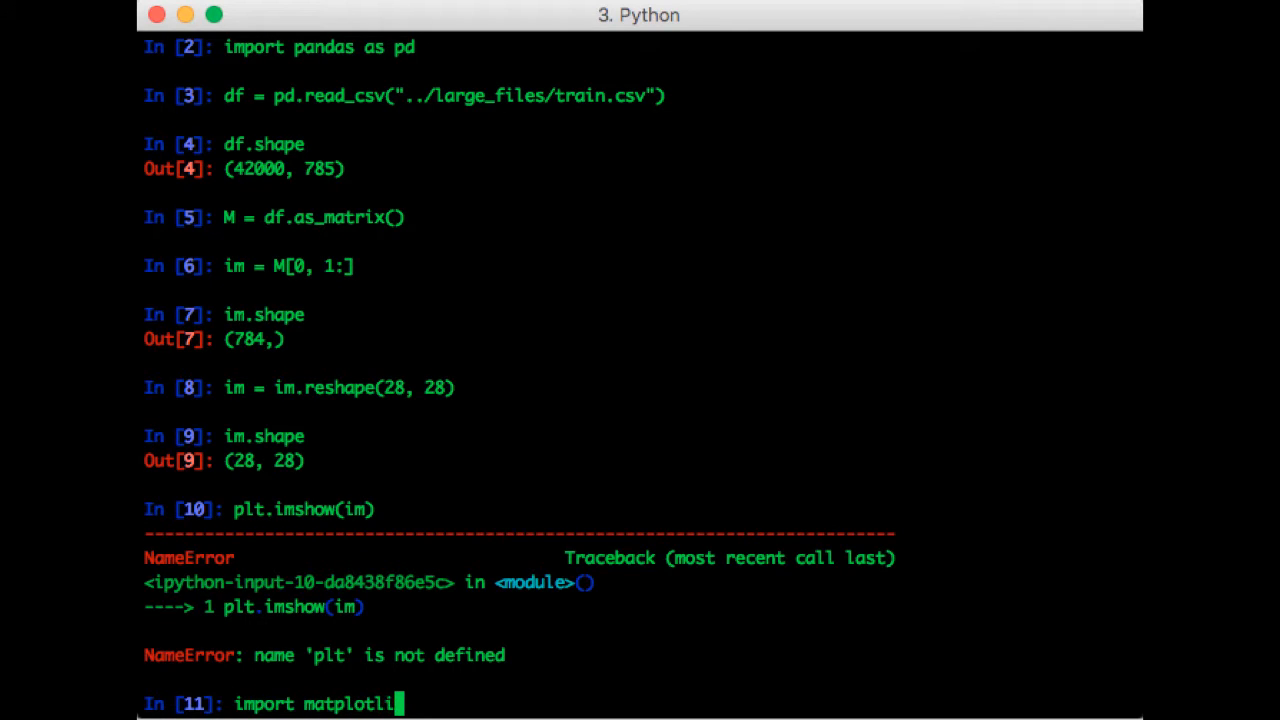
type("b.pyplot as plt")
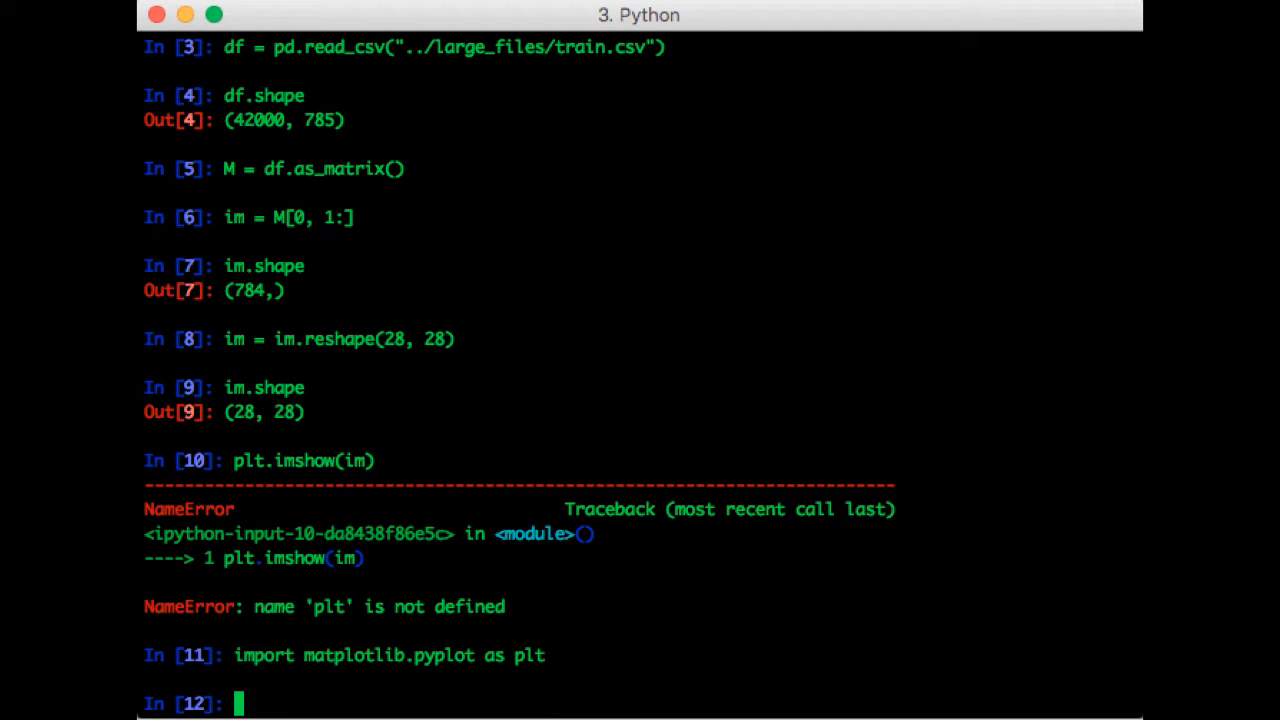
type("plt.imshow(im)\\")
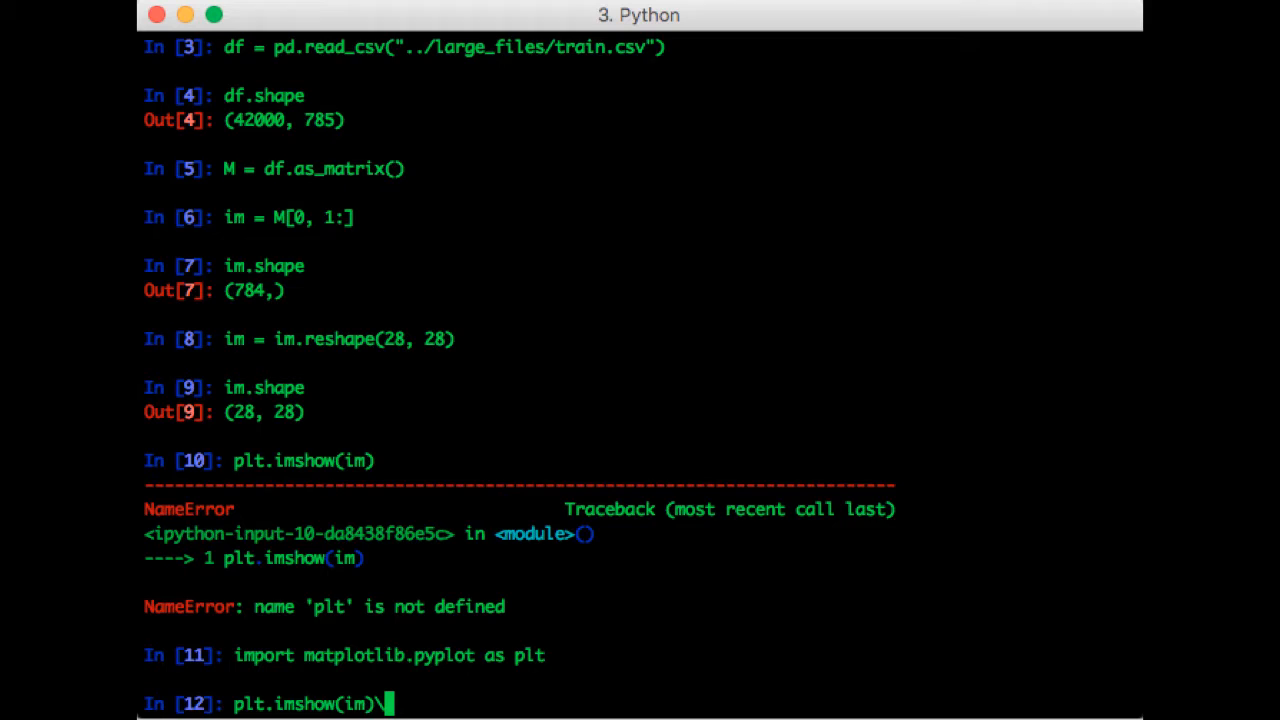
key("Enter")
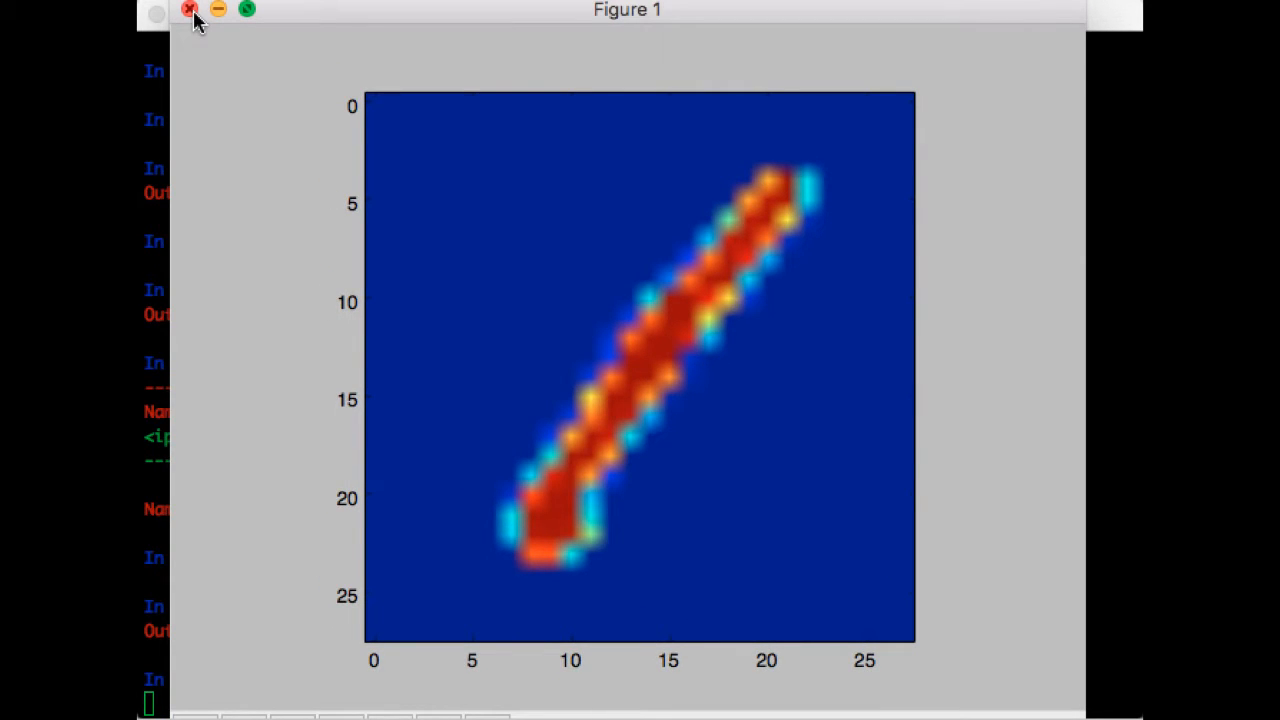
- Close the colourful digit figure and evaluate M[0,0] to confirm the label is 1
left_click(189, 10)
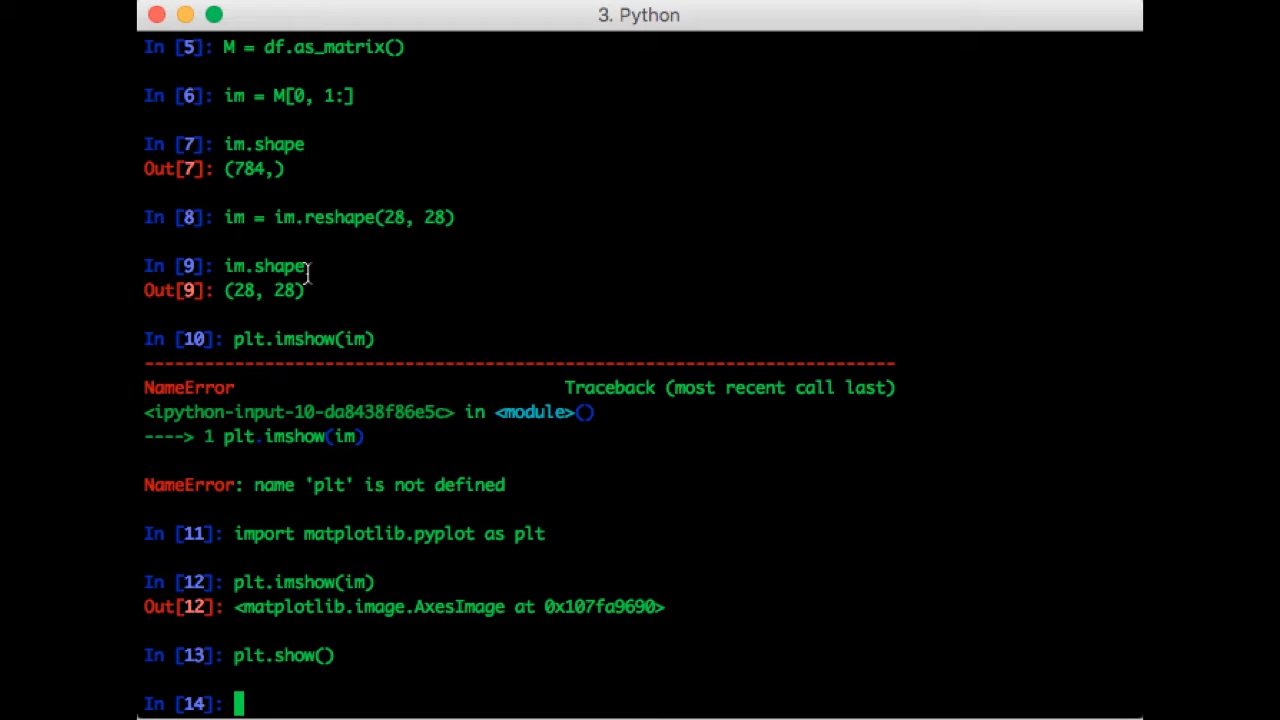
type("M[0,0")
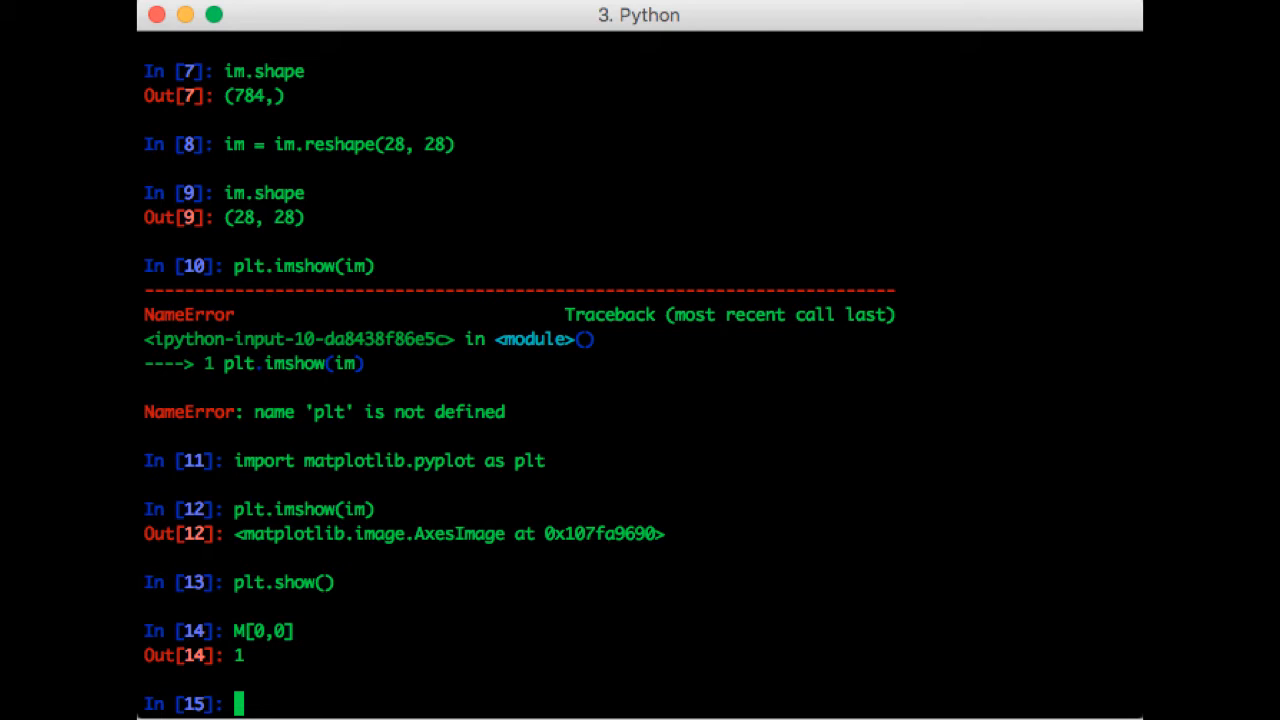
mouse_move(1084, 405)
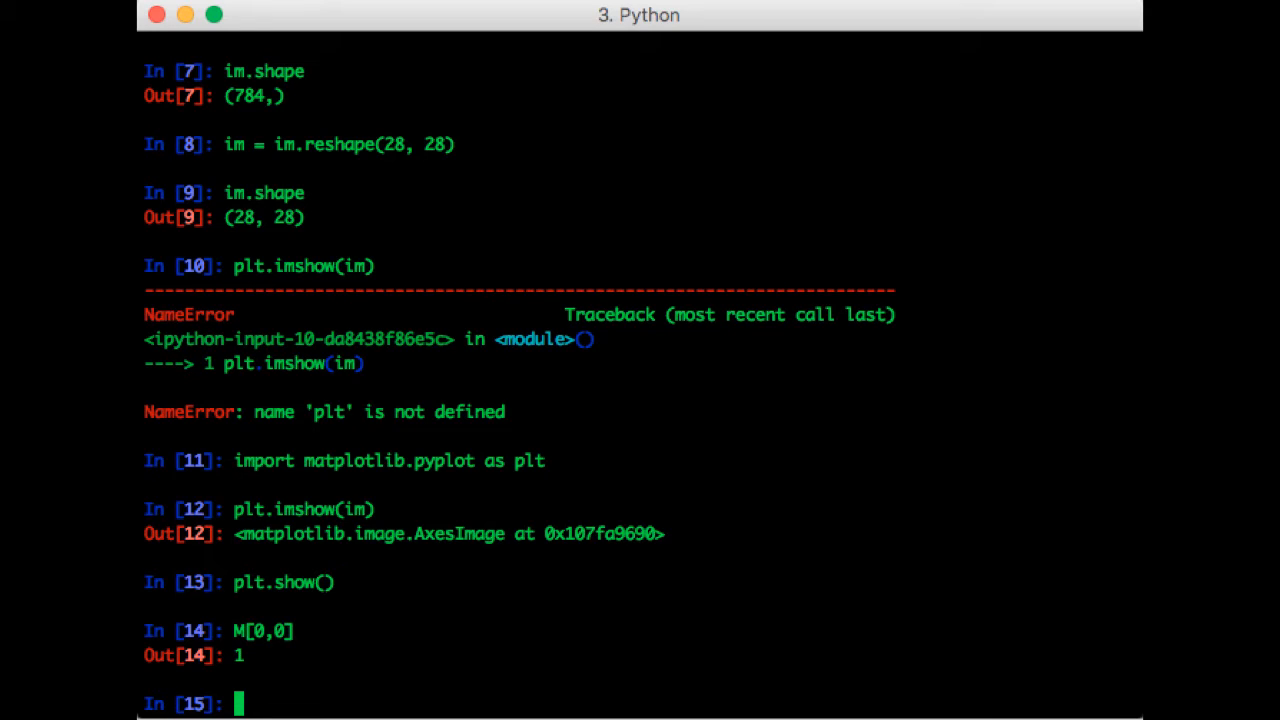
- Redraw im with cmap='gray' as white on black, then close that figure
type("plt.imshow")
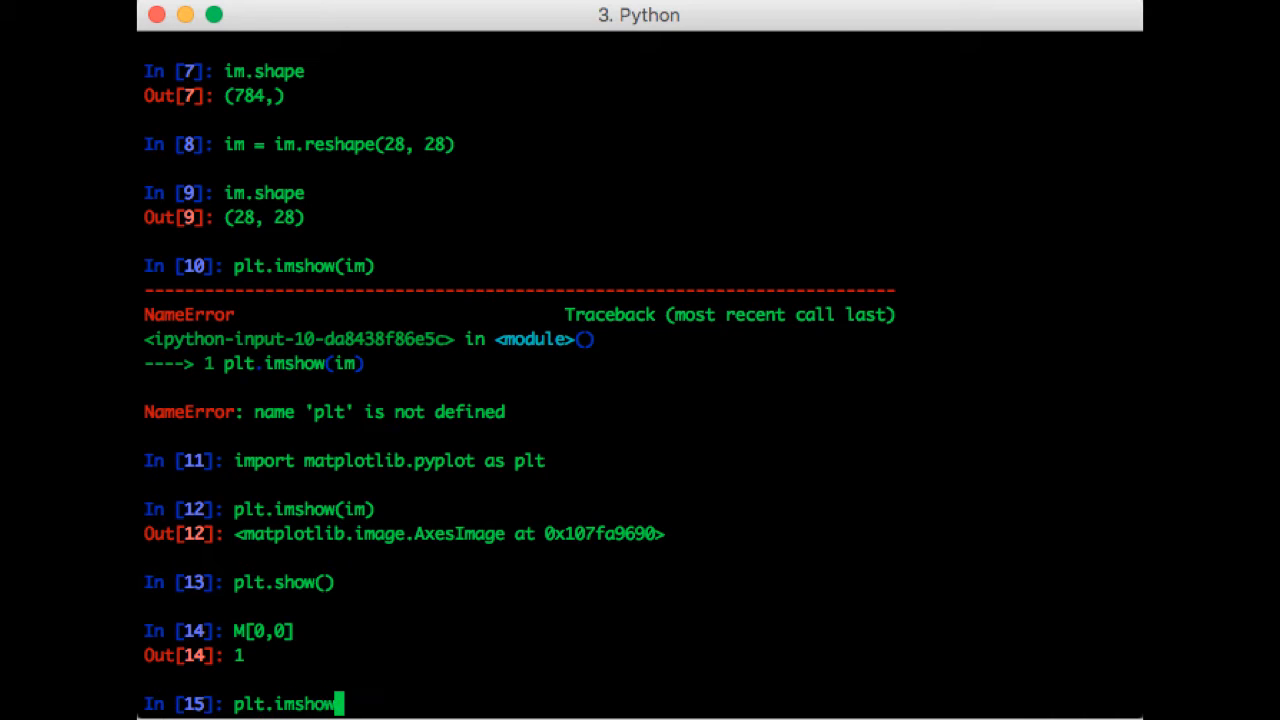
type("(im, cma")
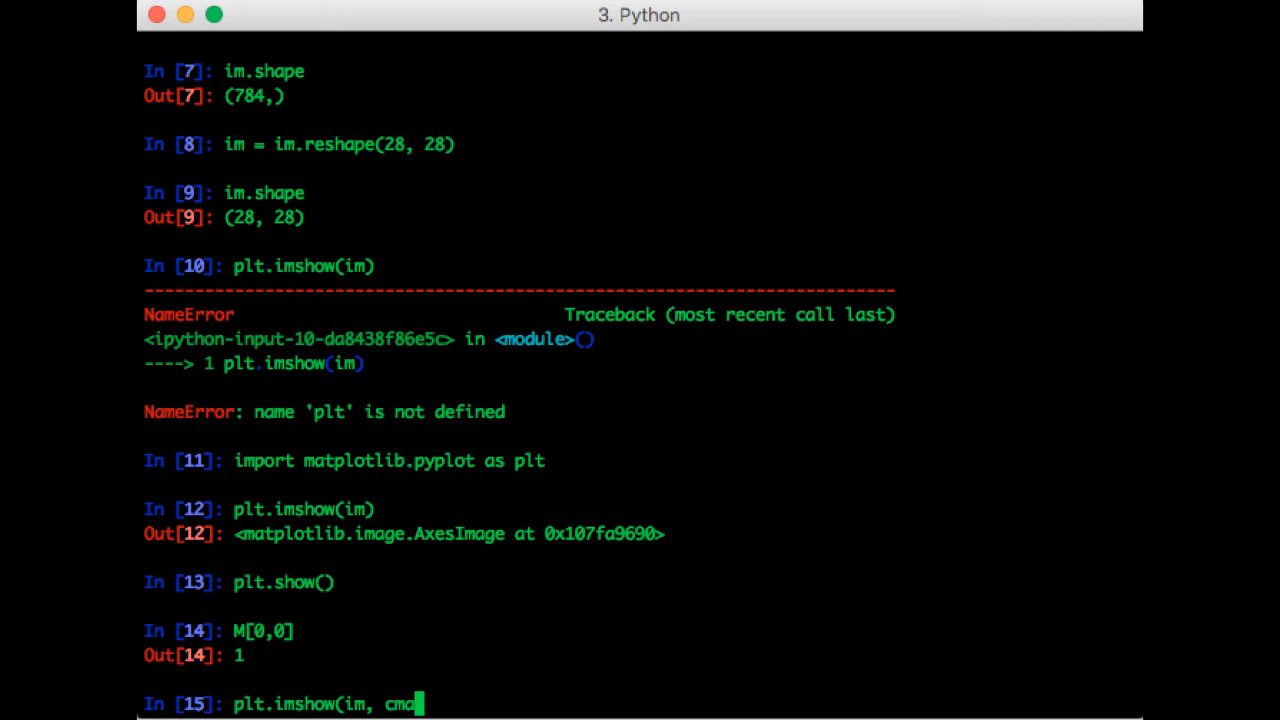
type("p='gray')")
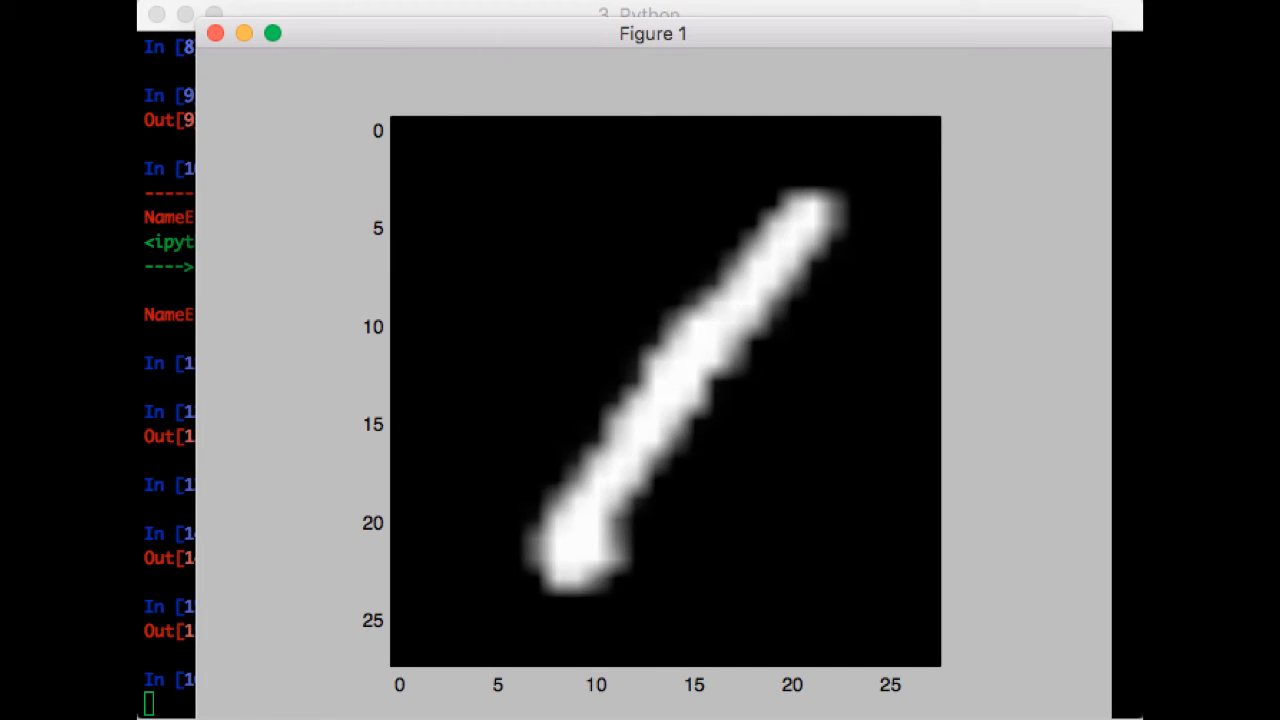
left_click(215, 33)
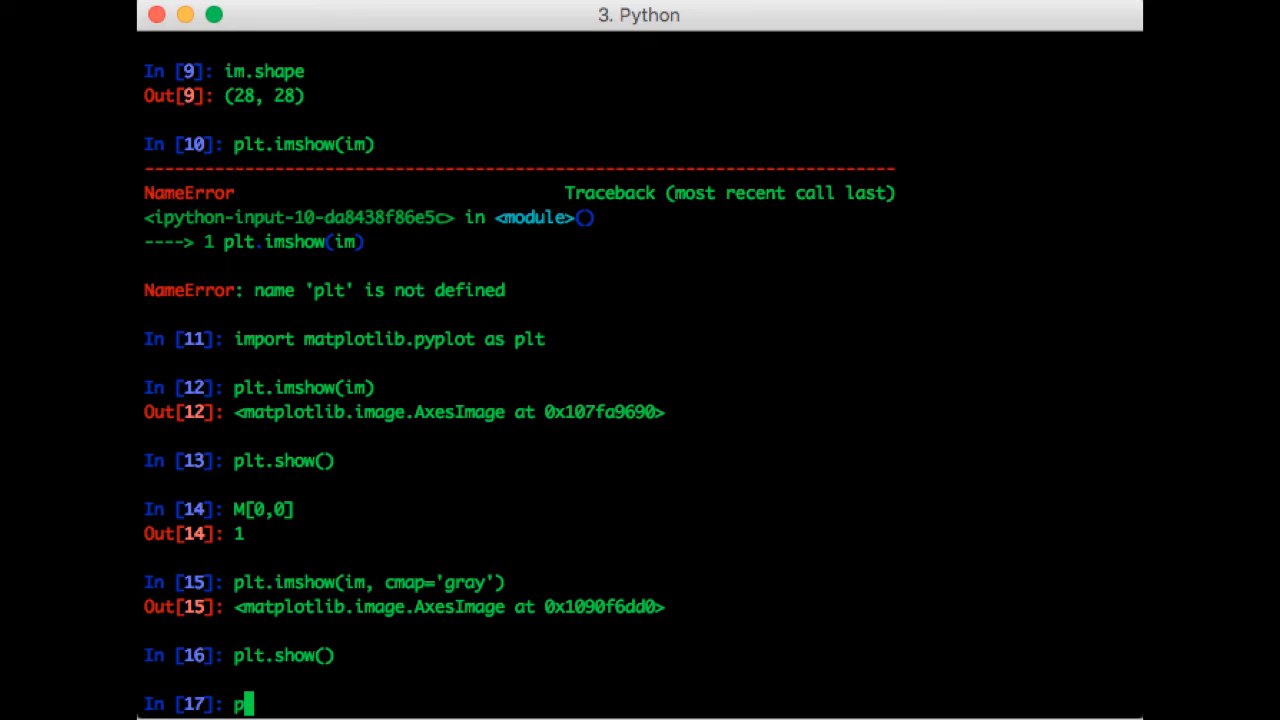
- Display 255 - im with cmap='gray' to show the digit as black on white
type("lt.imshow(2")
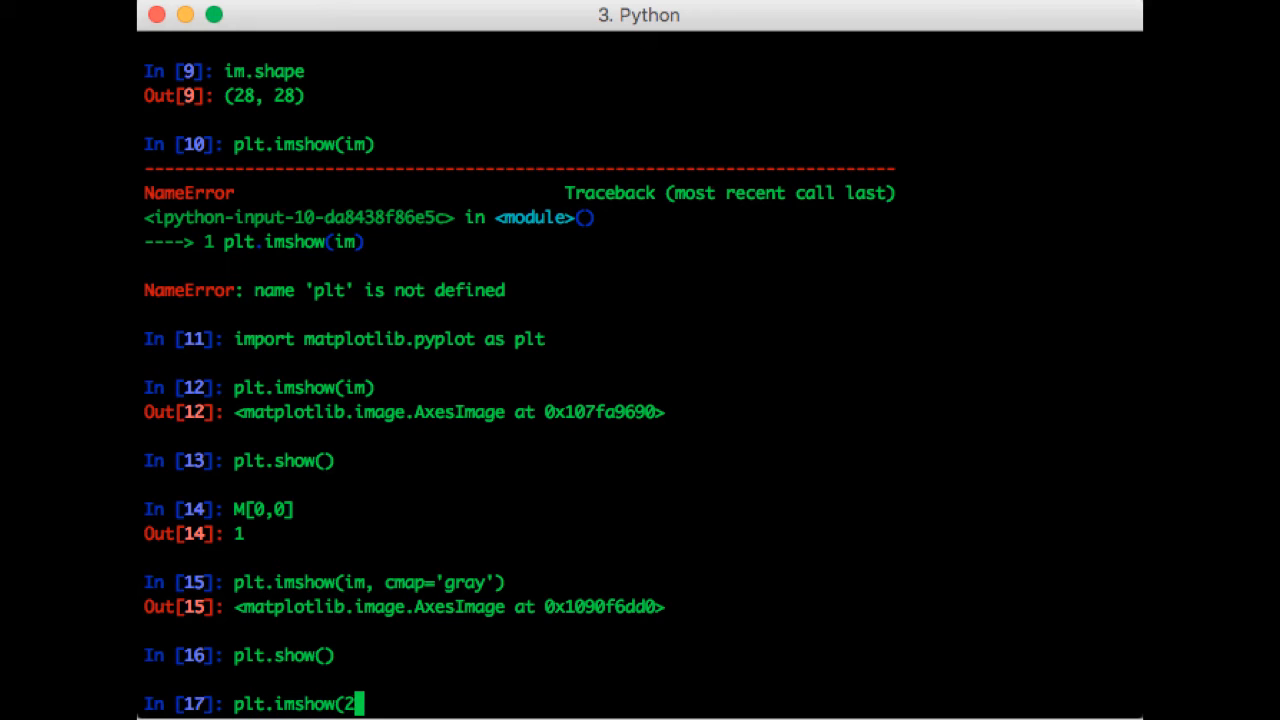
type("55 - im,")
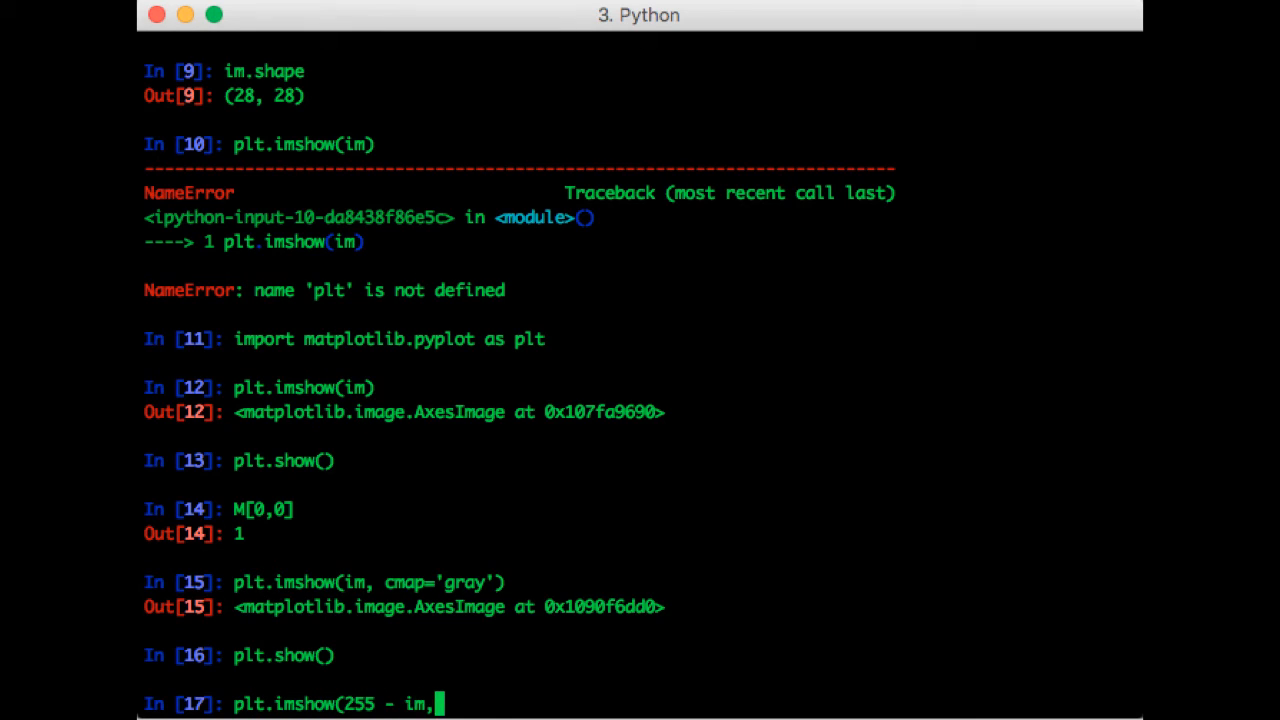
type("cmap='gray')")
type("plt.show()")
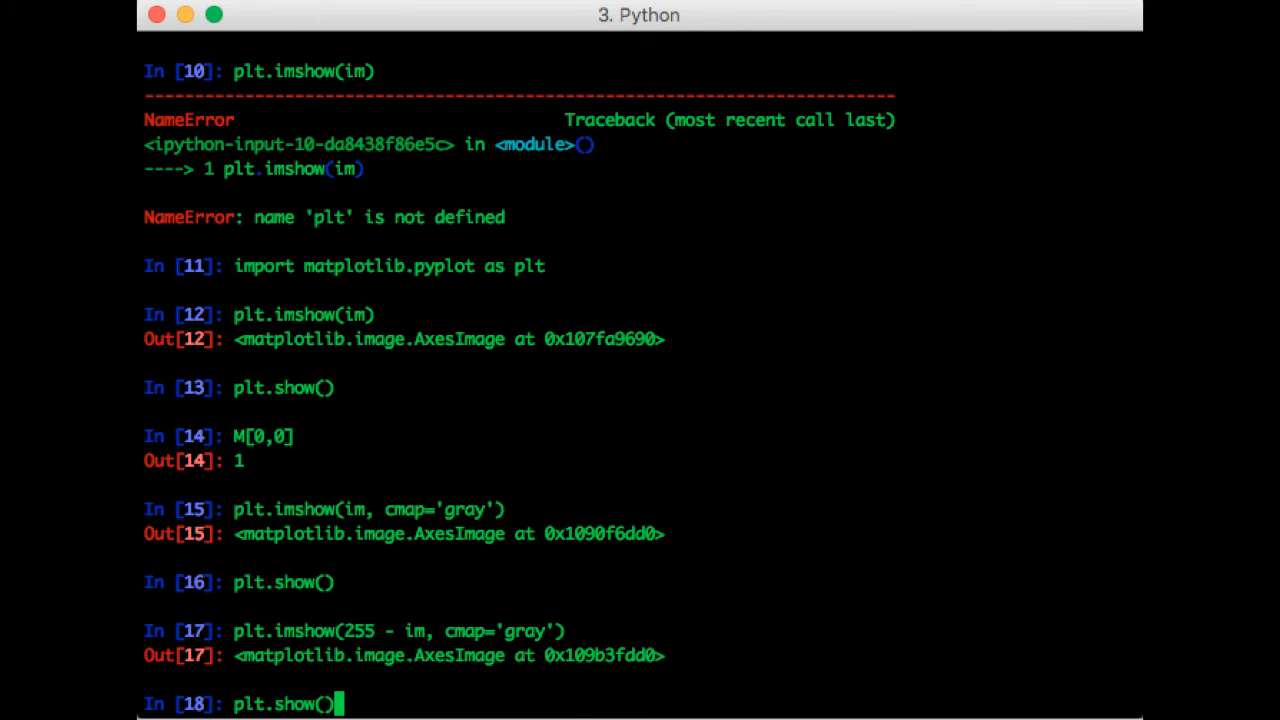
key("enter")
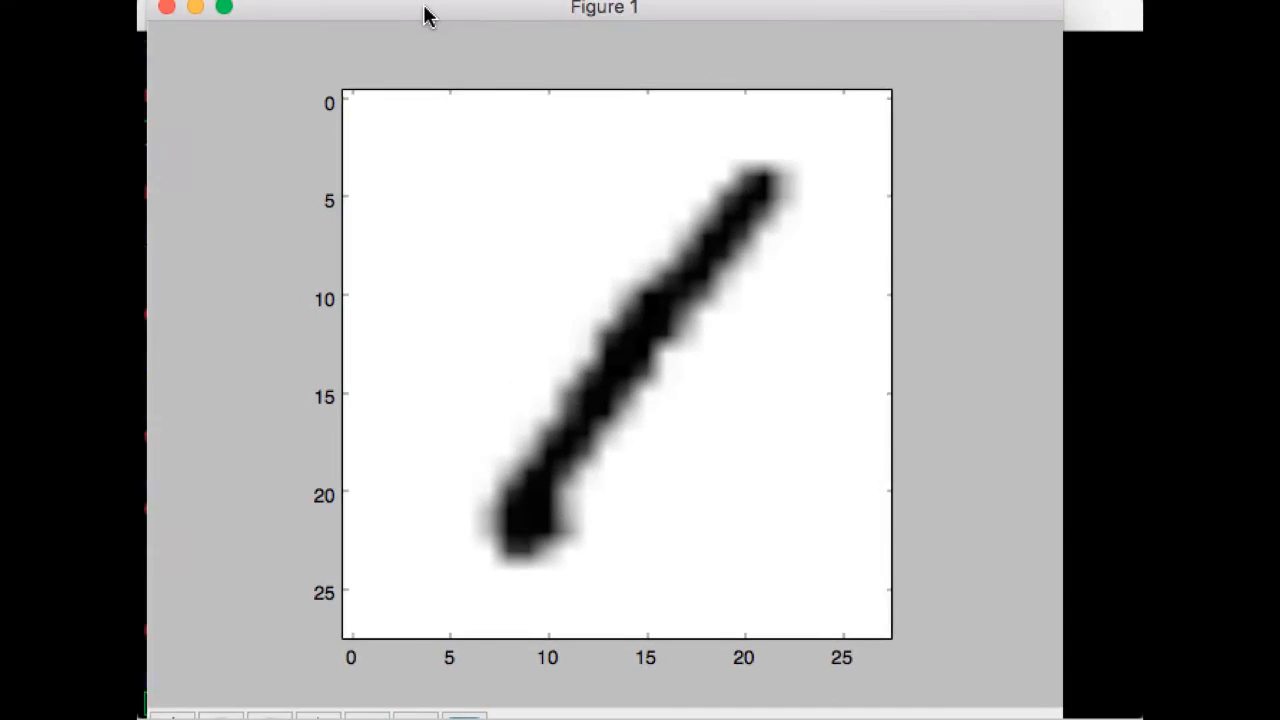